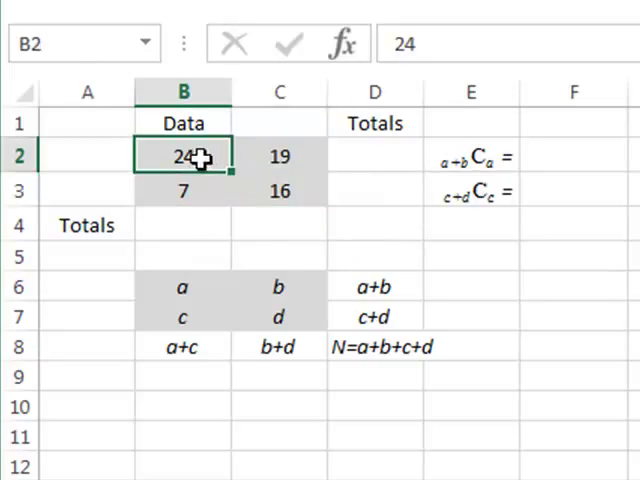
Step: Add row totals with =SUM(B2:C2) beside the observed counts, giving 43 and 23
drag(182, 156, 280, 192)
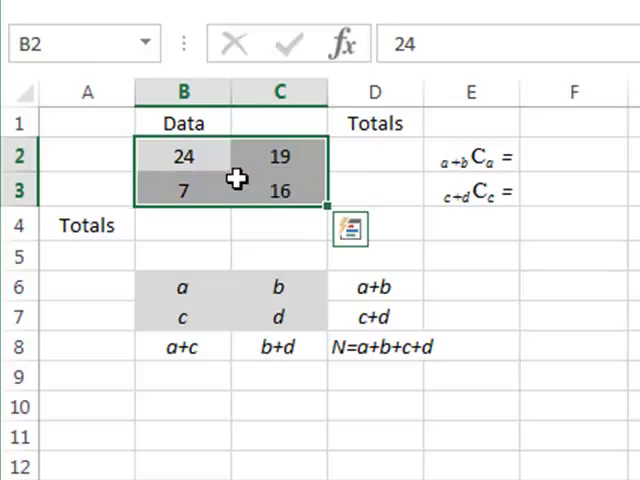
mouse_move(252, 170)
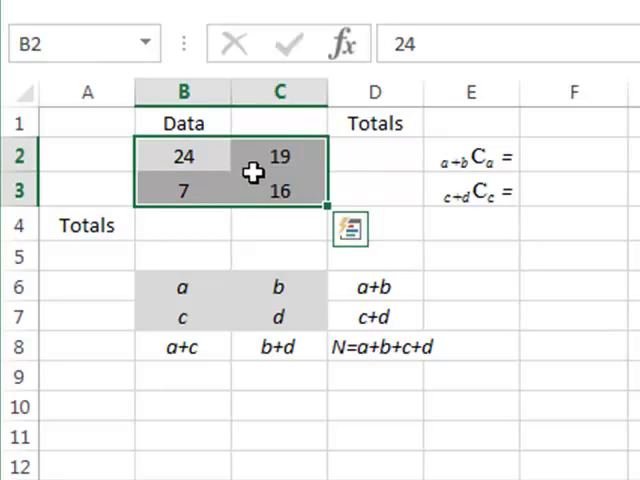
mouse_move(396, 152)
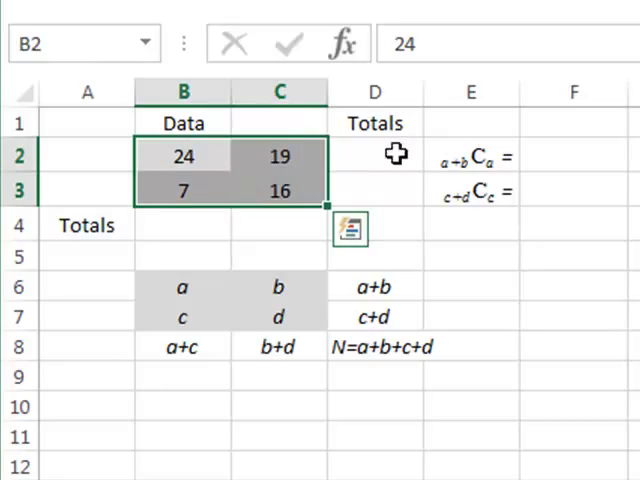
click(376, 156)
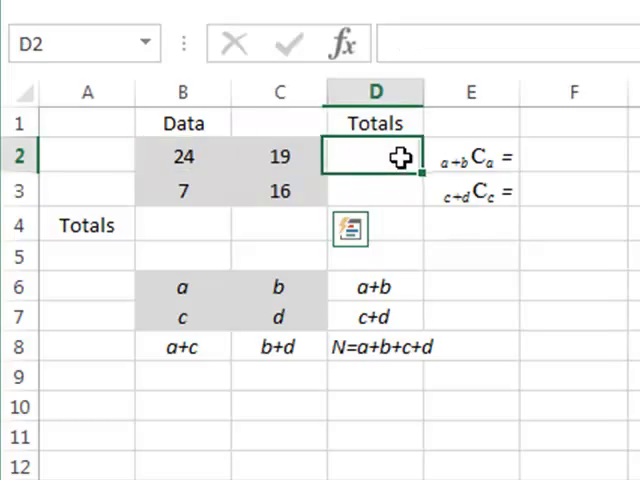
text(=s)
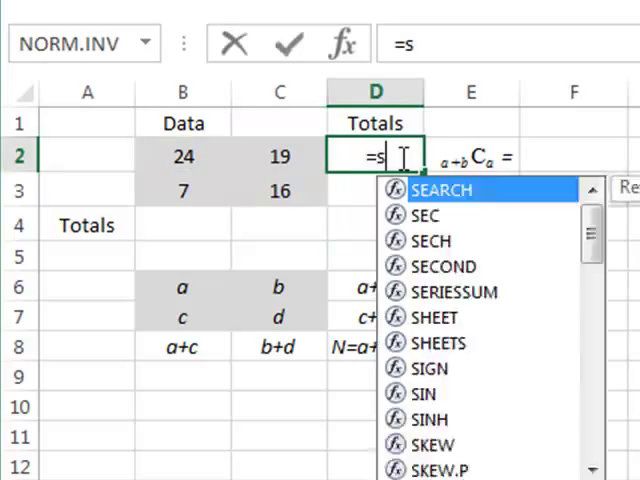
text(um()
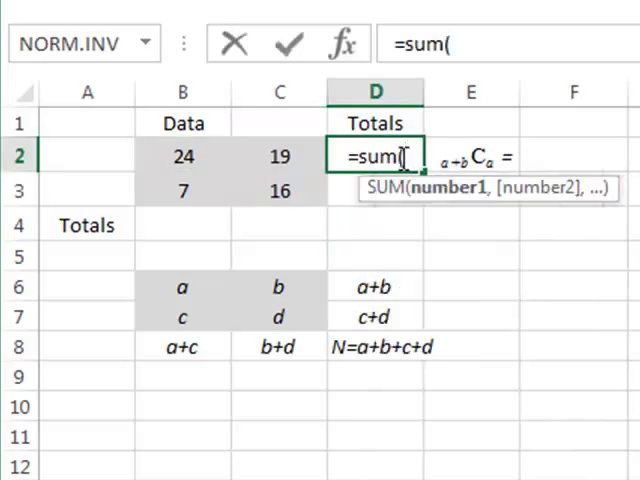
mouse_move(190, 160)
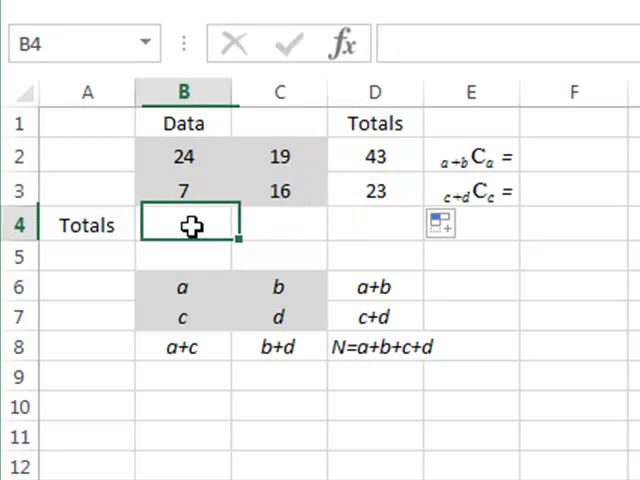
Step: Add column totals =SUM(B2:B3) filled across to D4, giving 31, 35 and grand total 66
text(=)
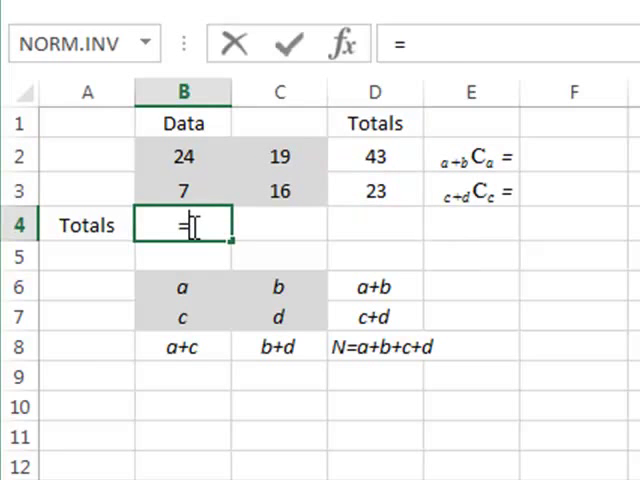
text(sum()
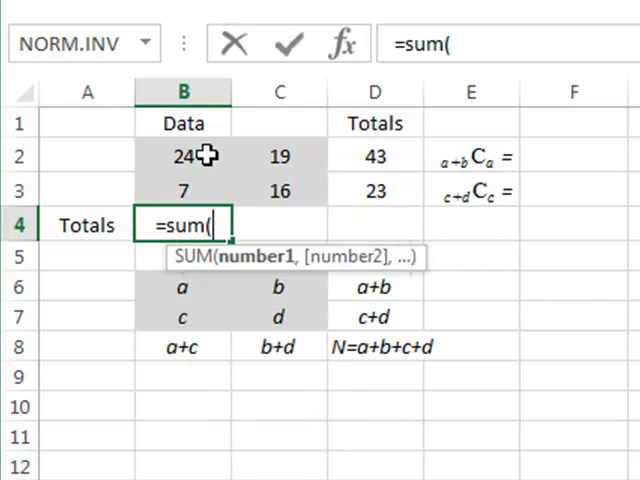
key(Enter)
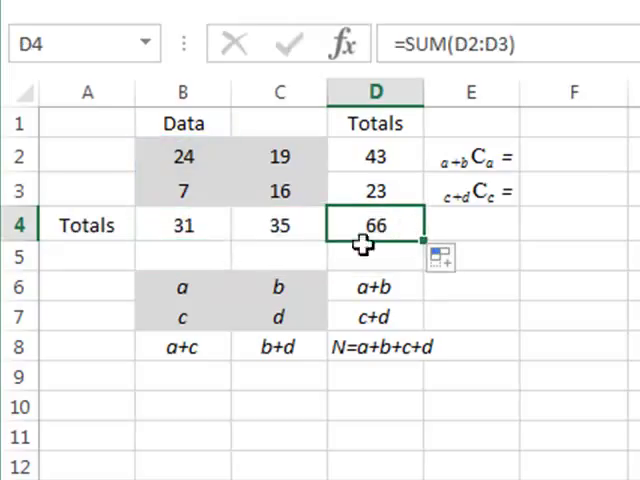
mouse_move(324, 190)
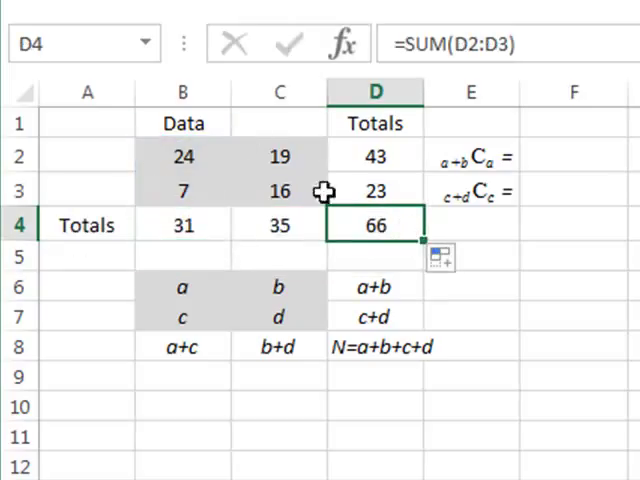
mouse_move(450, 204)
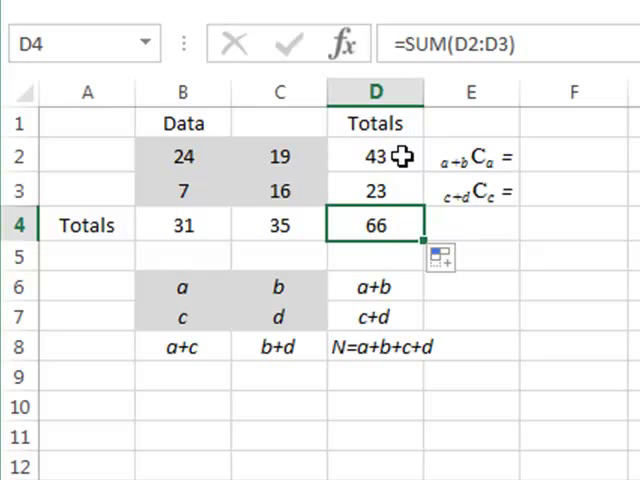
mouse_move(404, 192)
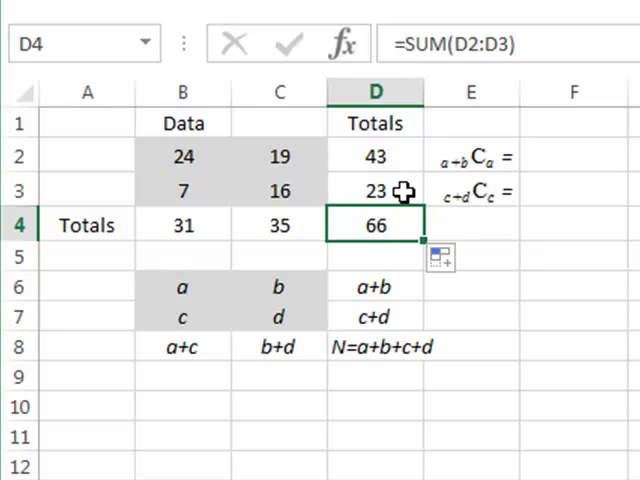
mouse_move(318, 232)
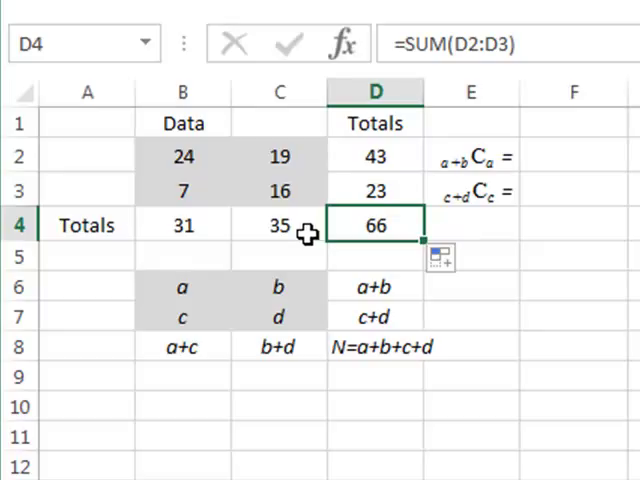
mouse_move(242, 216)
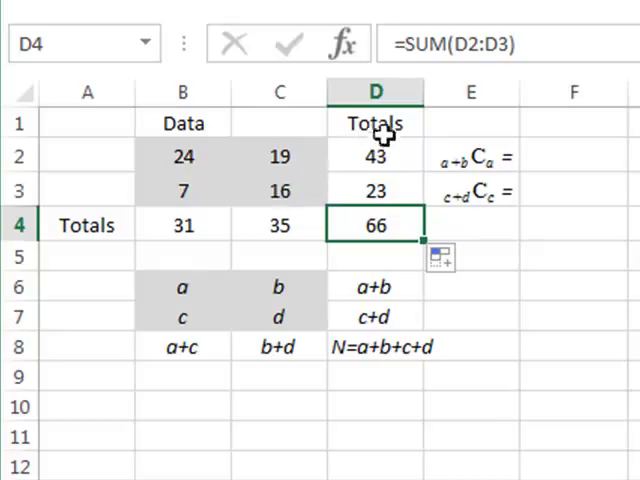
mouse_move(390, 156)
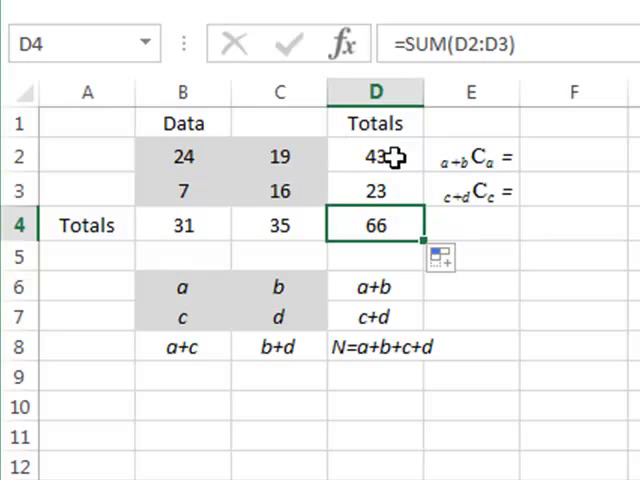
click(376, 188)
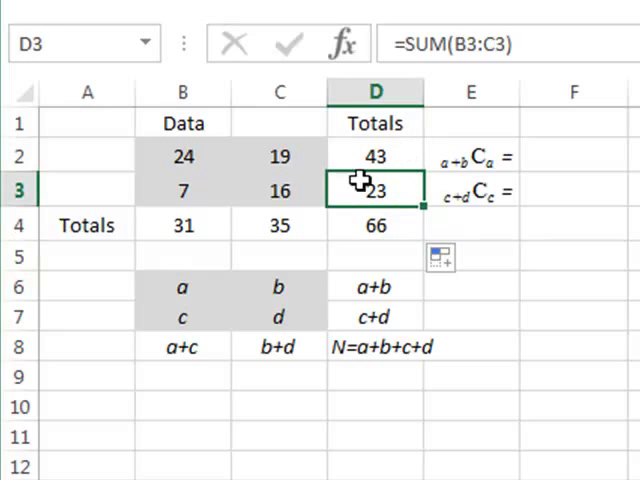
click(184, 224)
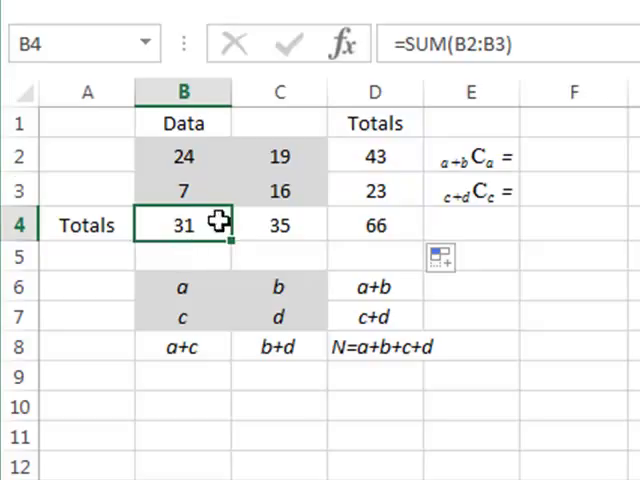
mouse_move(320, 172)
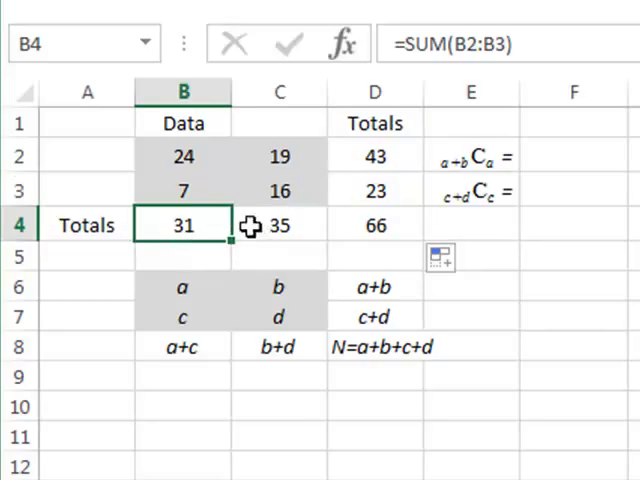
click(184, 156)
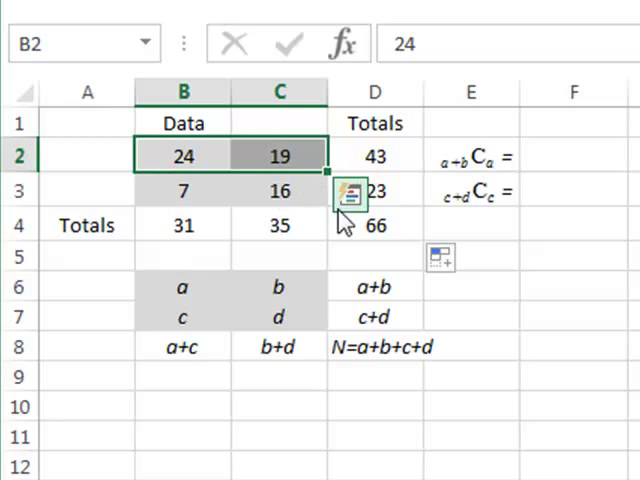
mouse_move(244, 190)
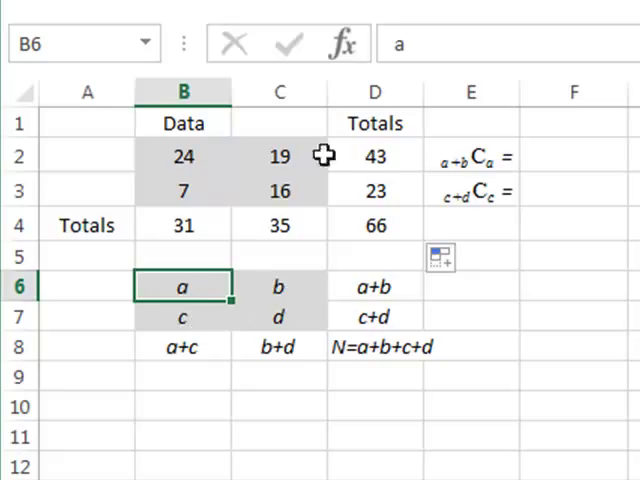
click(278, 288)
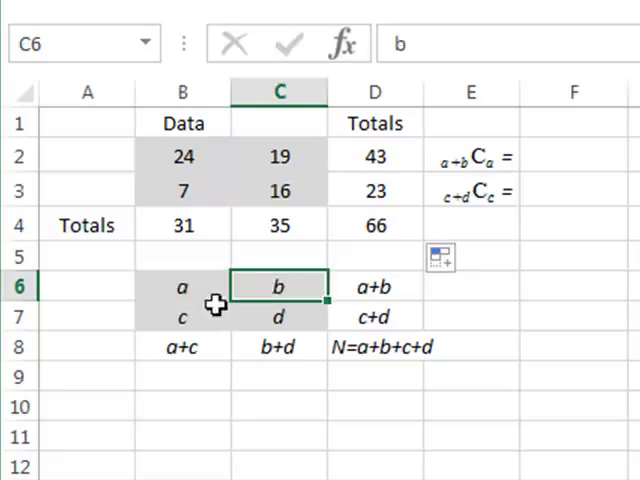
click(280, 316)
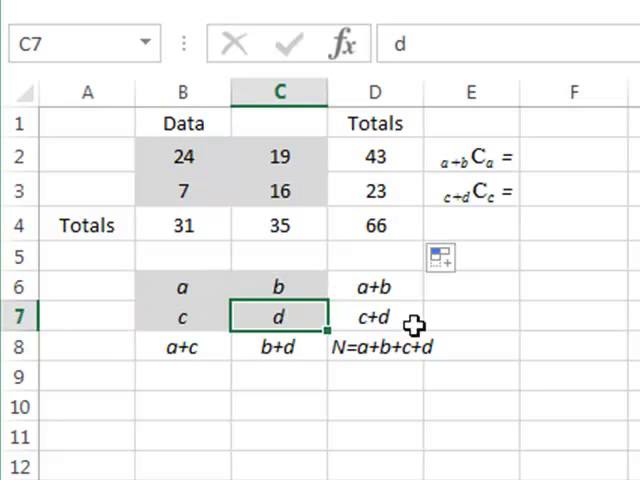
mouse_move(356, 316)
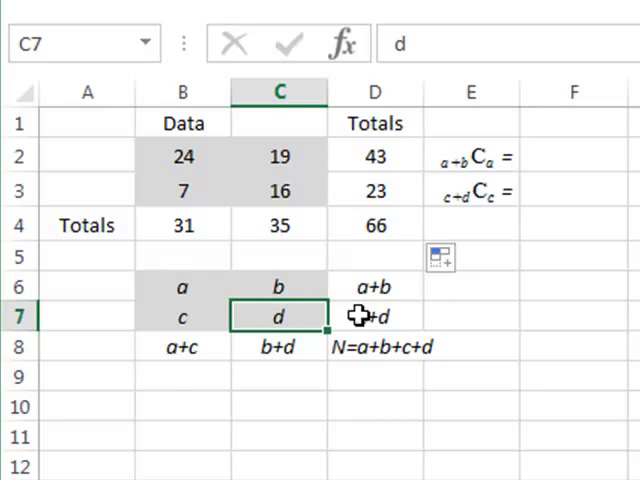
click(376, 288)
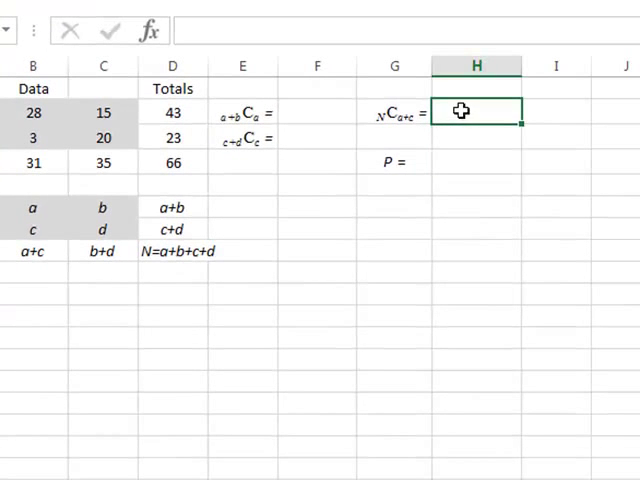
mouse_move(428, 98)
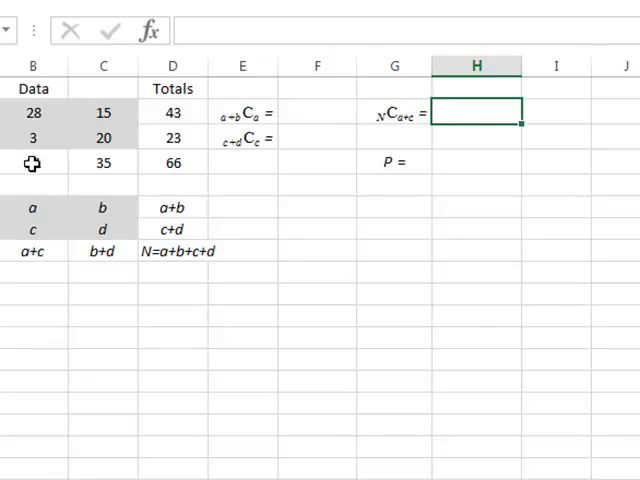
Step: Enter the legend entries including 31 and N=a+b+c+d, and choose the total-combinations cell H2
text(31)
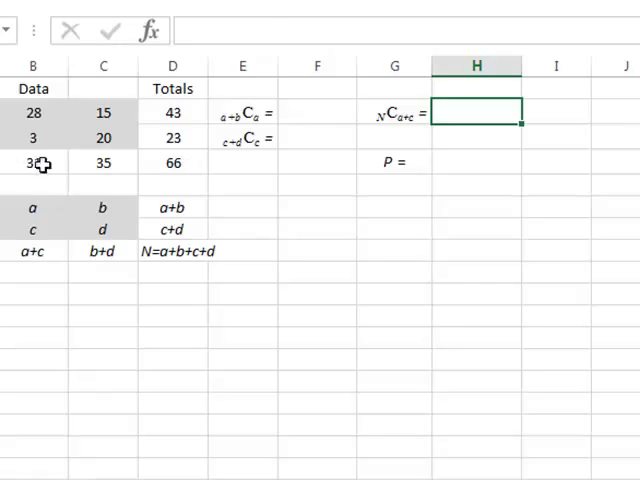
click(32, 164)
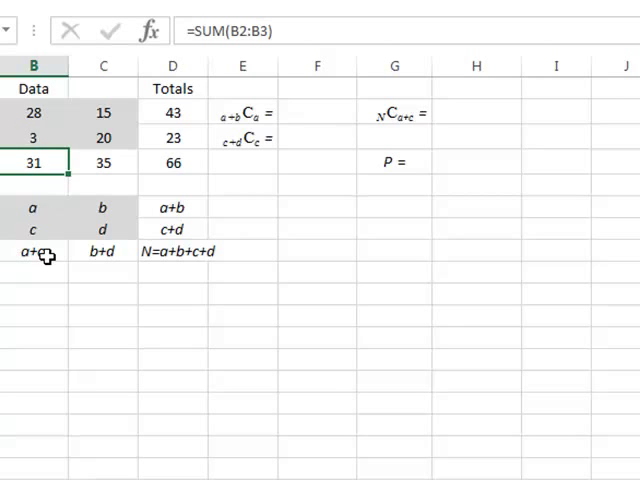
click(172, 252)
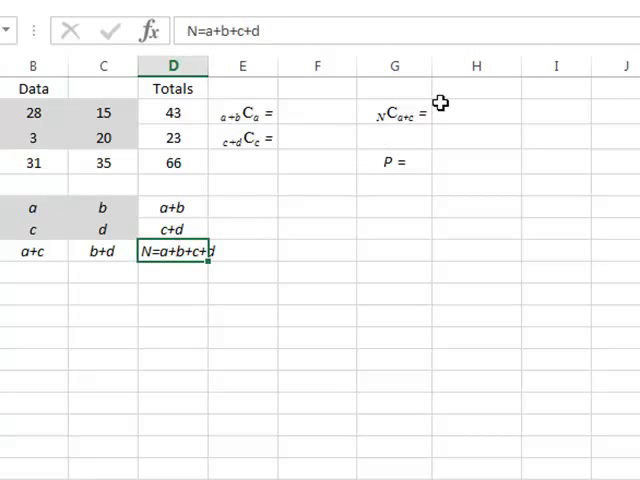
click(394, 112)
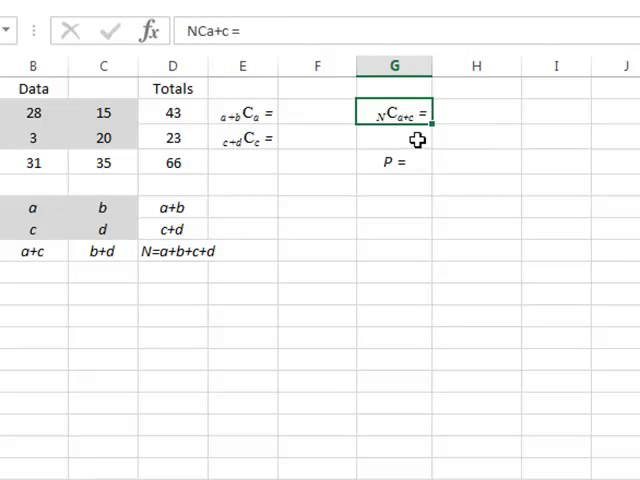
click(476, 112)
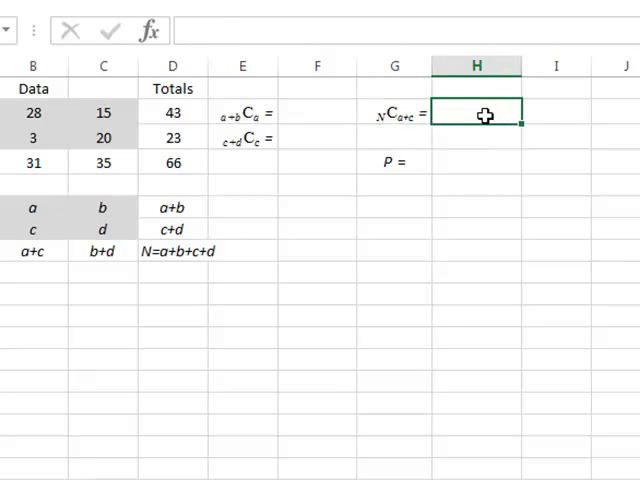
Step: Enter =COMBIN(D4,B4) in H2, giving 6.406E+18 combinations of 66 choosing 31
text(=c)
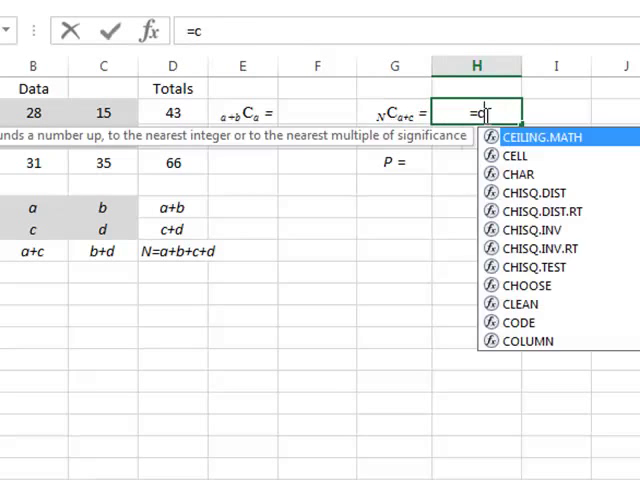
text(ombin()
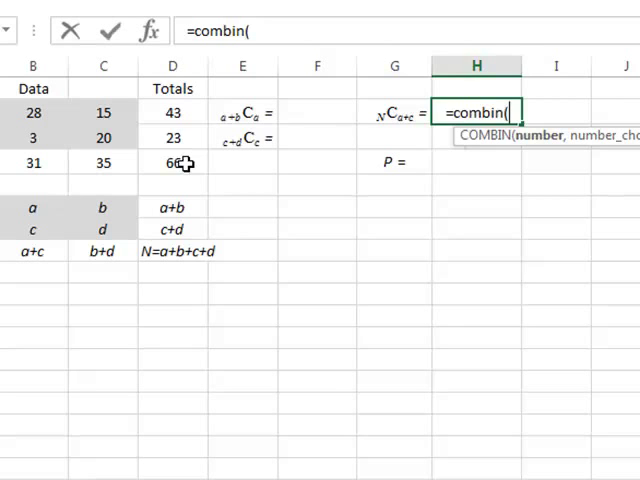
click(172, 164)
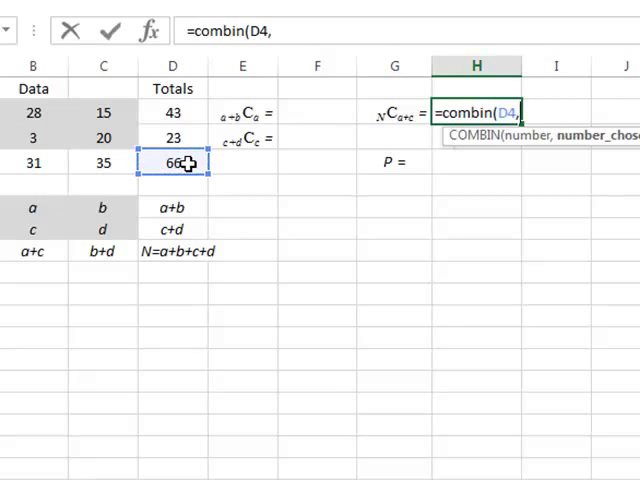
mouse_move(42, 162)
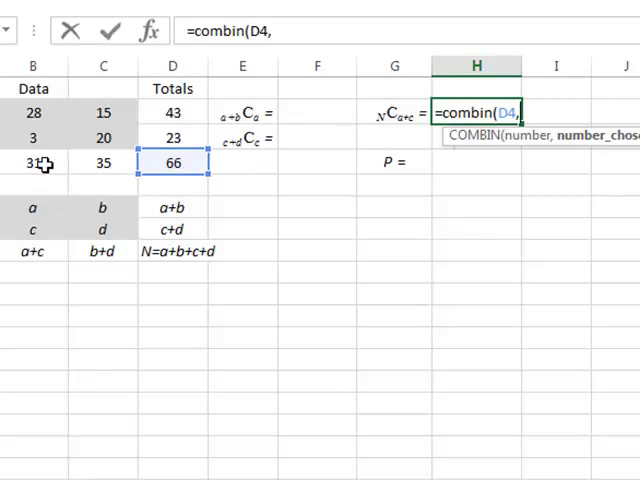
click(32, 162)
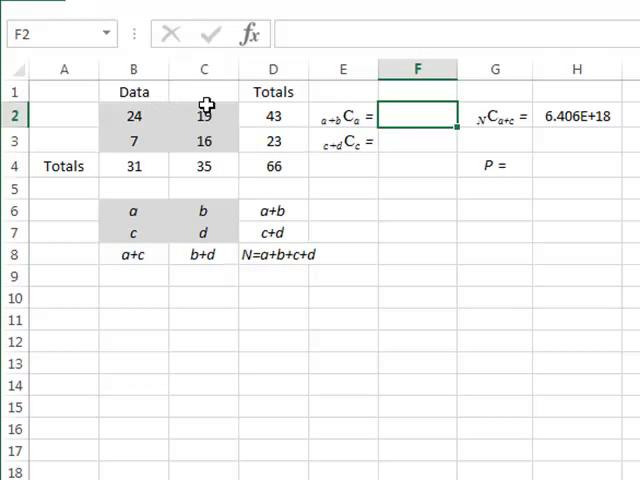
mouse_move(152, 120)
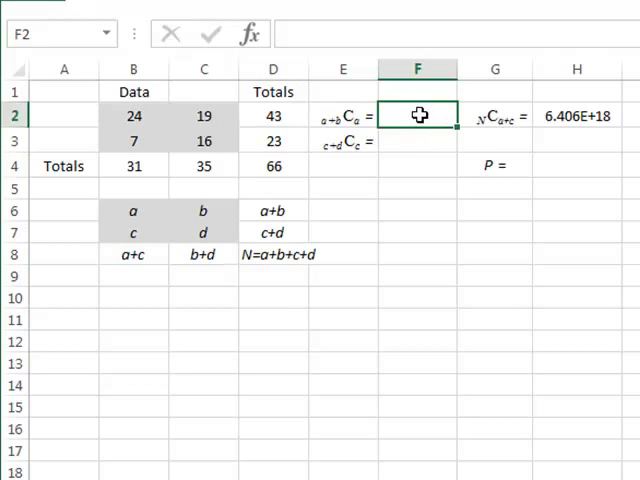
Step: Enter =COMBIN(D2,B2) and =COMBIN(D3,B3) in F2:F3, giving 8.005E+11 and 2.452E+05
text(=combin()
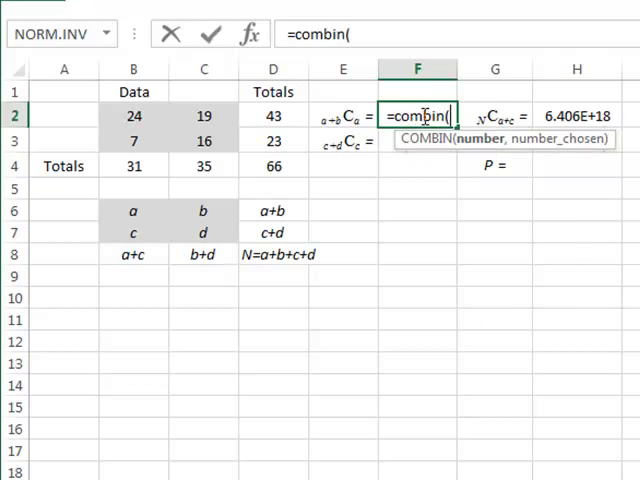
mouse_move(304, 118)
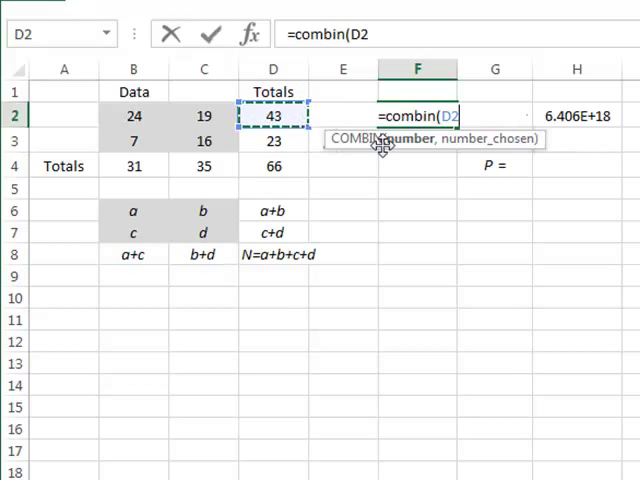
text(,)
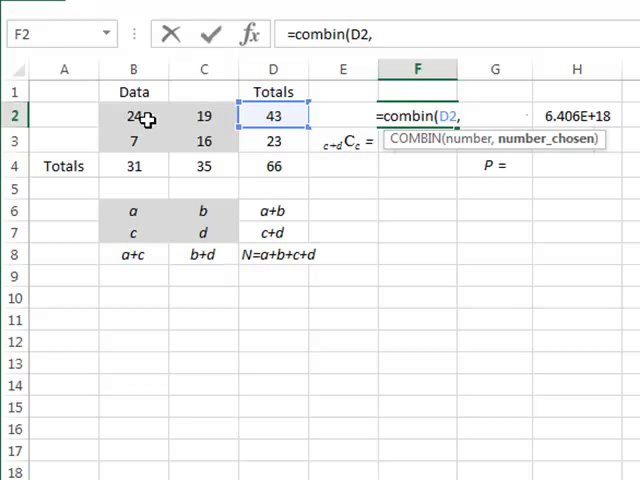
click(132, 116)
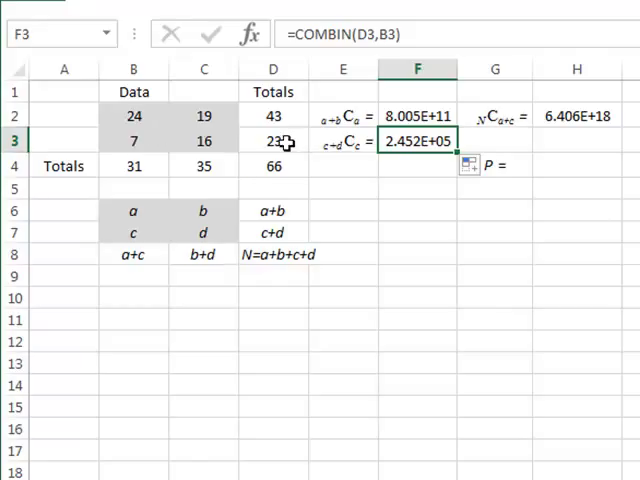
Step: Enter =F2*F3/H2 in H4 to get the observed table's probability P = 0.0306
click(576, 166)
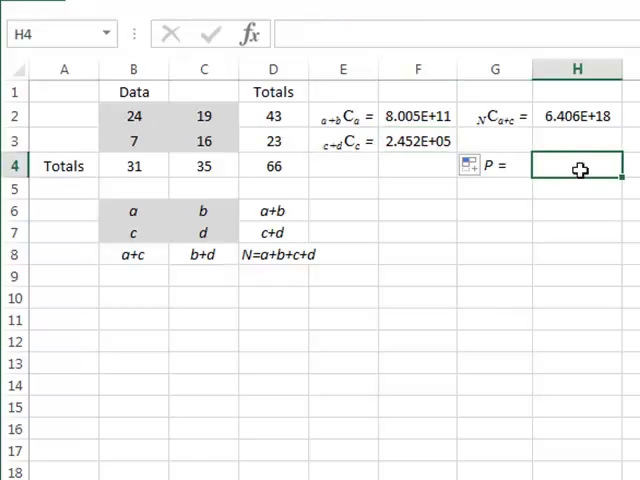
mouse_move(596, 180)
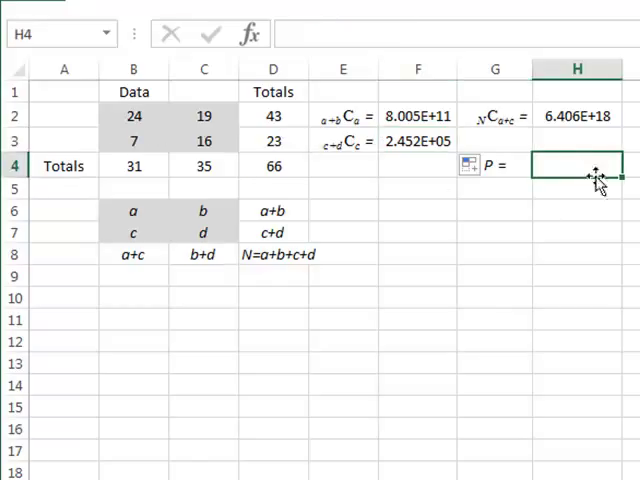
mouse_move(590, 178)
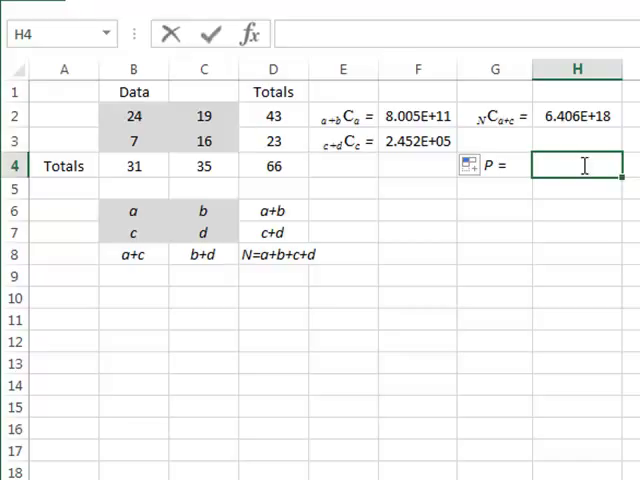
text(=)
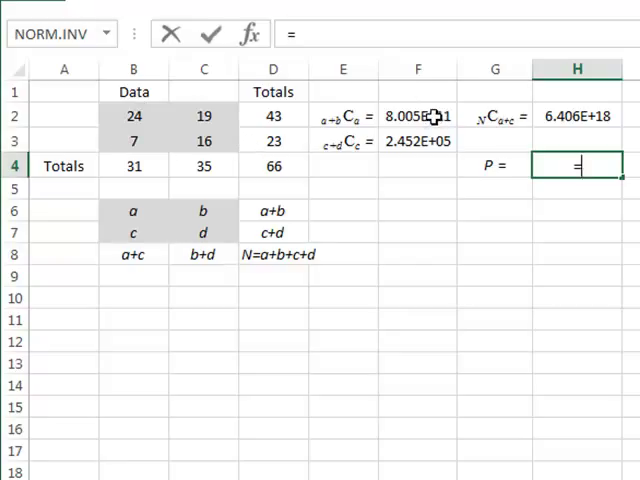
click(416, 116)
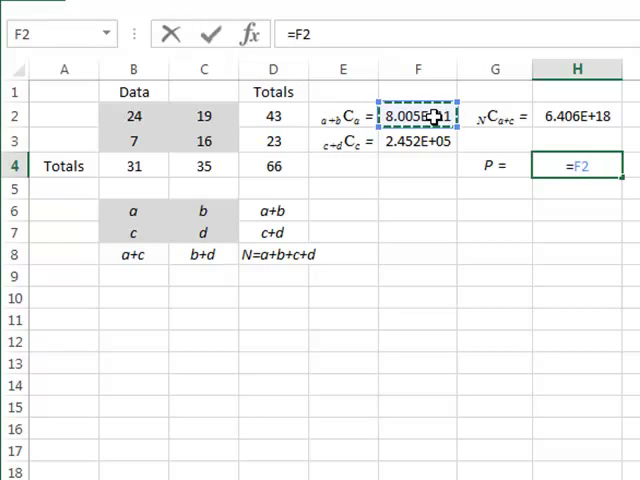
text(*)
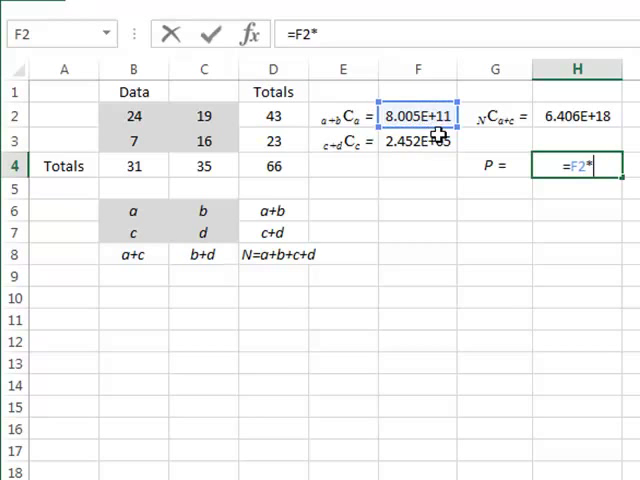
click(418, 140)
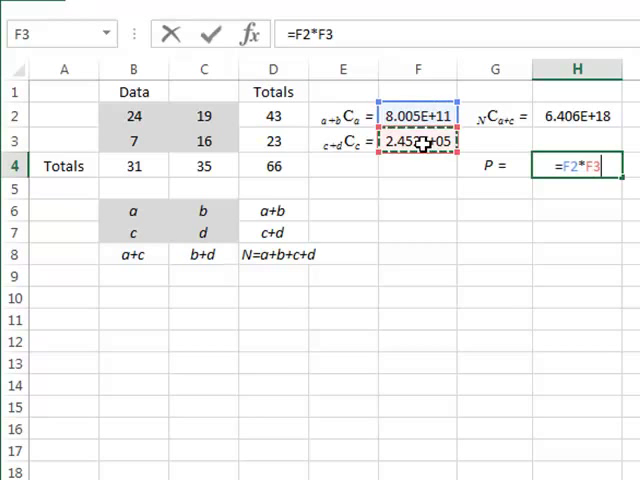
text(/)
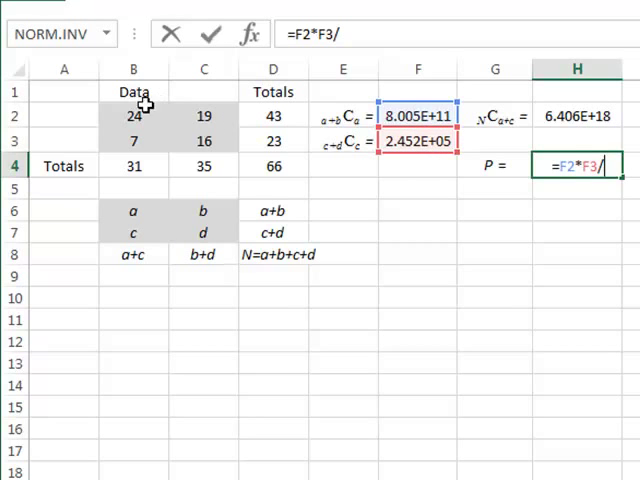
mouse_move(222, 102)
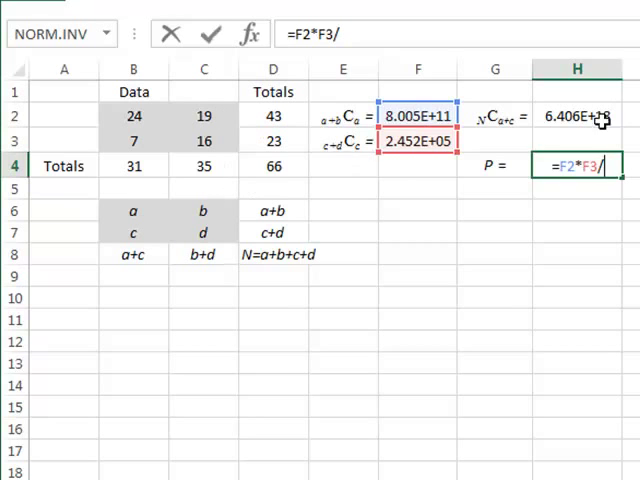
click(576, 116)
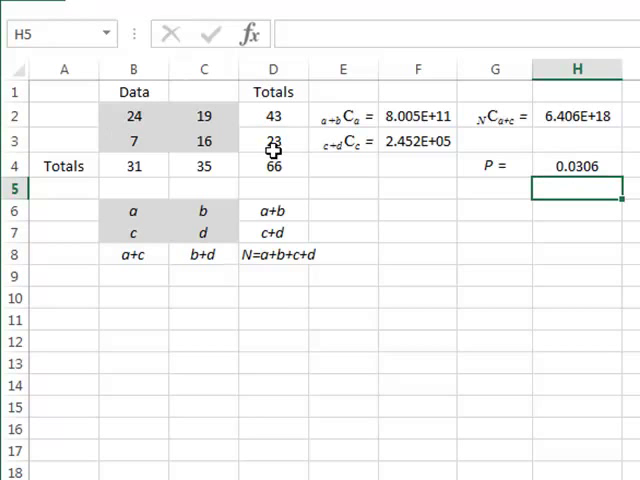
mouse_move(576, 166)
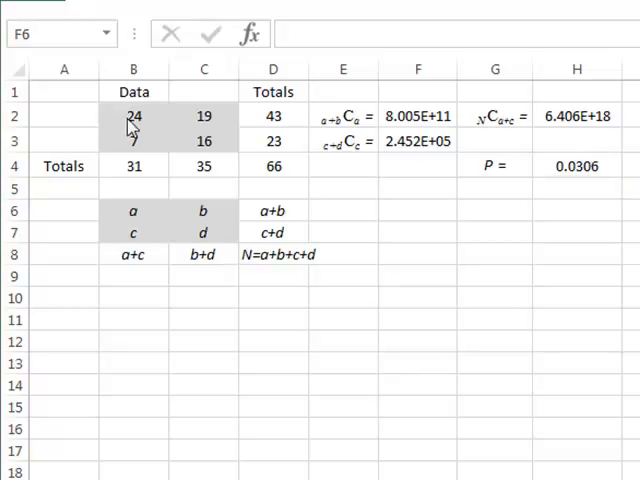
Step: Copy the observed counts 24, 19, 7, 16 into the block beside the legend
click(416, 210)
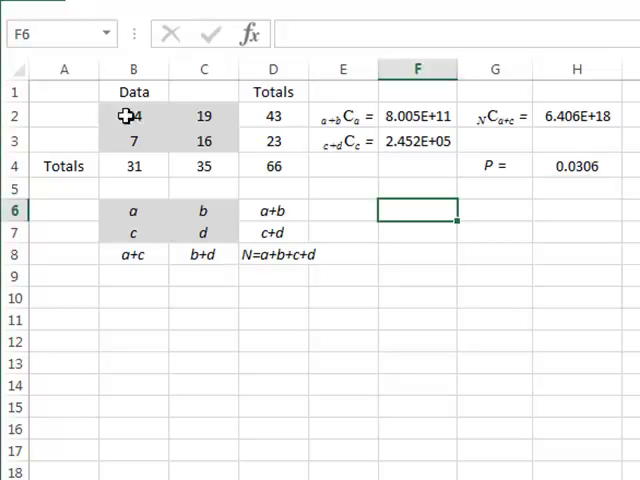
drag(134, 116, 204, 140)
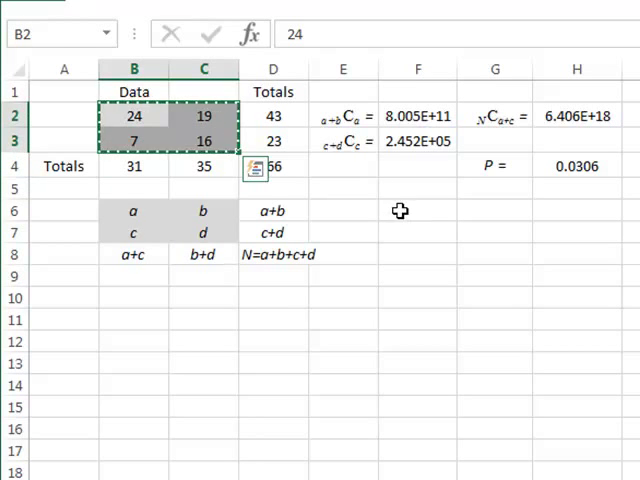
click(416, 210)
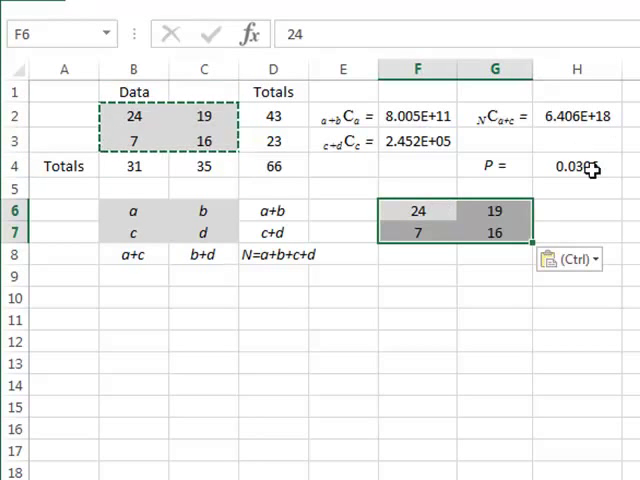
Step: Paste the probability from H4 into H7 as a fixed value 0.0306 via Paste Special Values
click(576, 166)
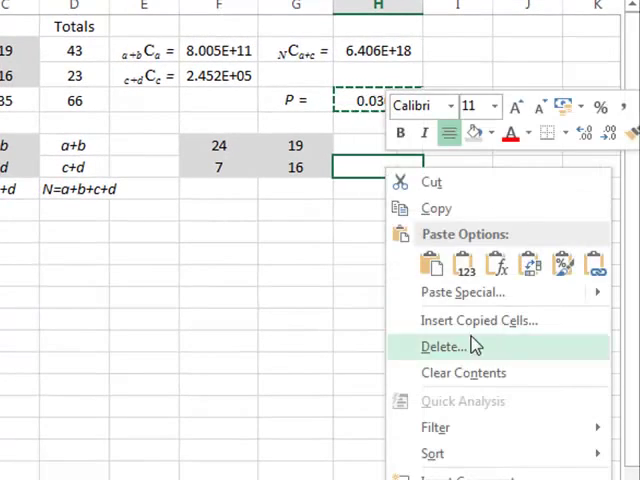
click(462, 292)
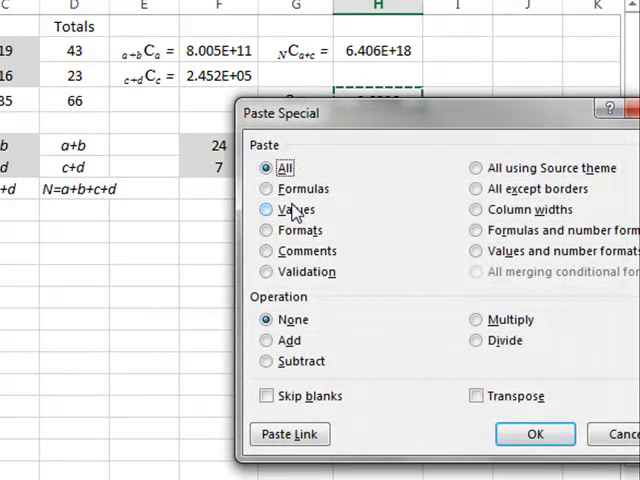
click(534, 434)
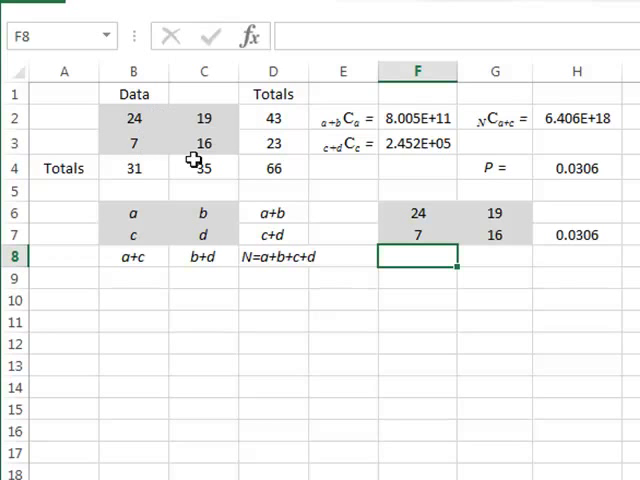
mouse_move(136, 140)
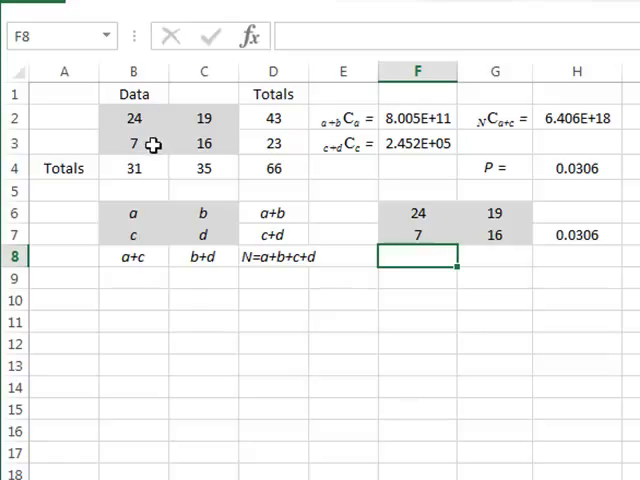
Step: Change the data counts to 25, 18, 6, 17 so P recalculates to 0.0096
click(132, 144)
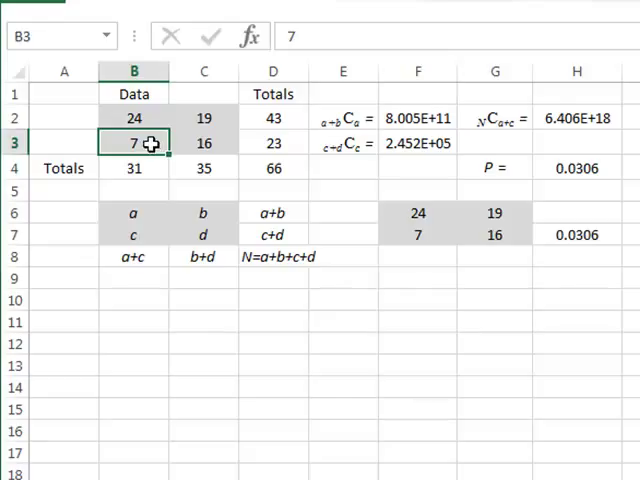
text(6)
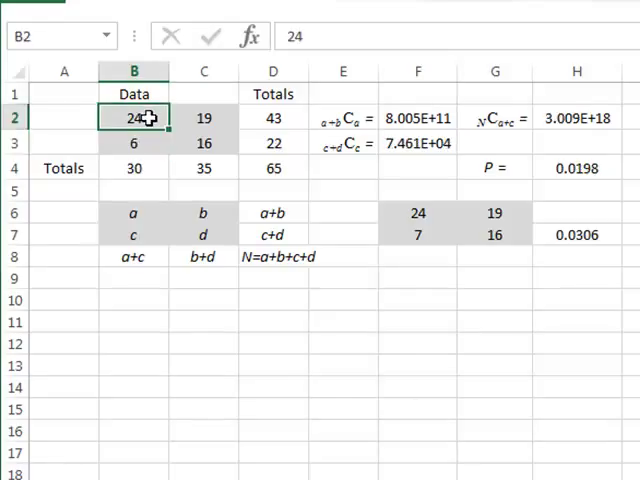
text(25)
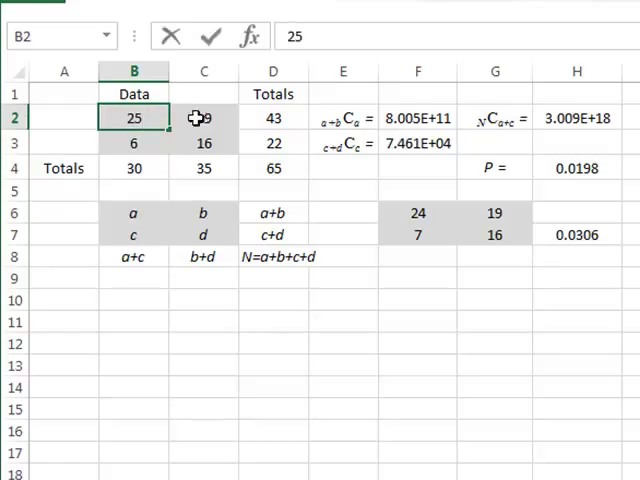
click(204, 116)
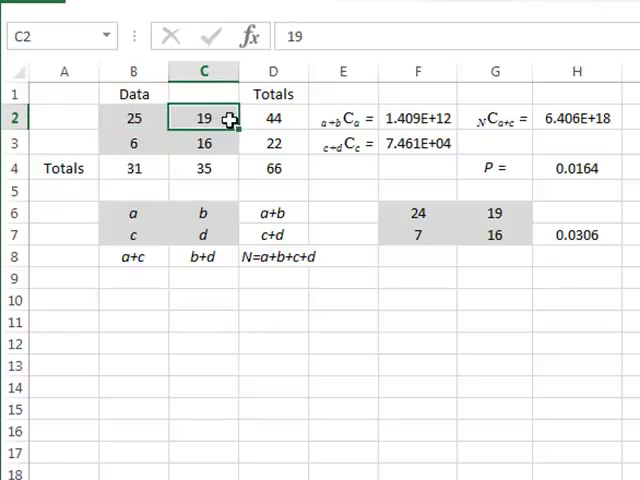
text(1)
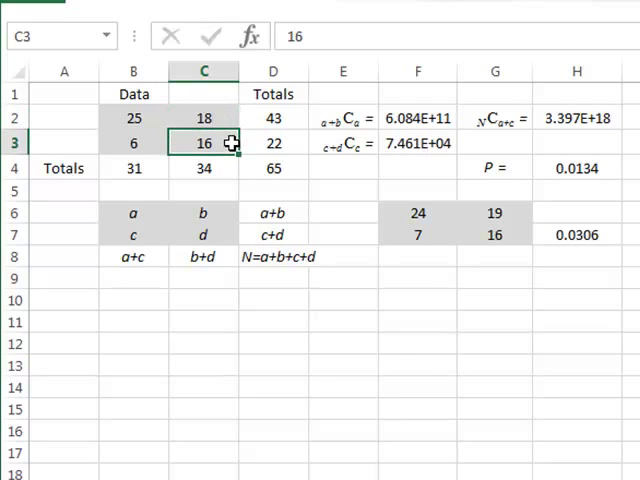
text(17)
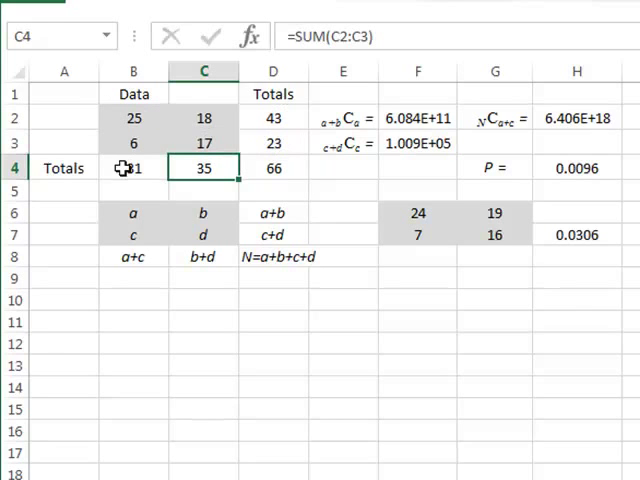
mouse_move(128, 116)
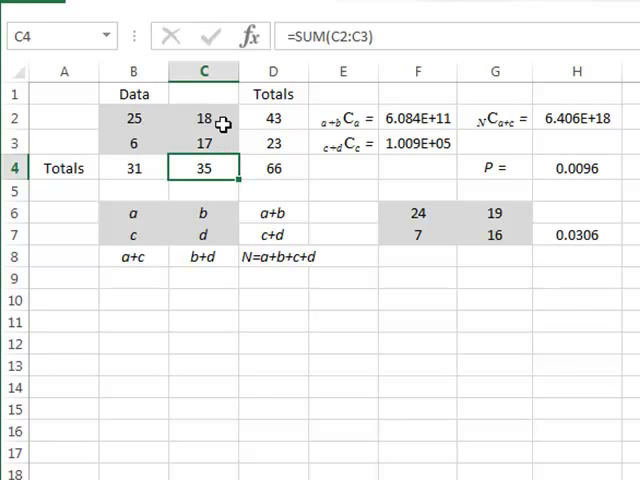
mouse_move(492, 160)
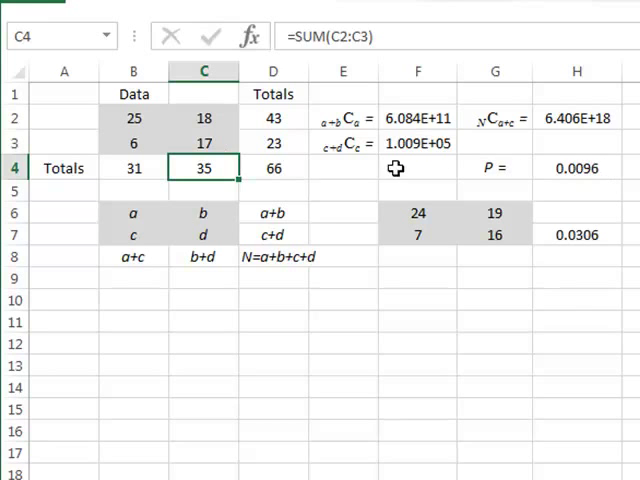
mouse_move(578, 160)
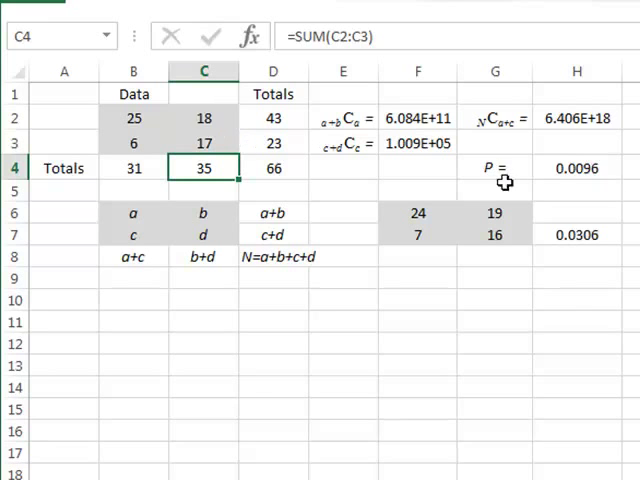
mouse_move(144, 108)
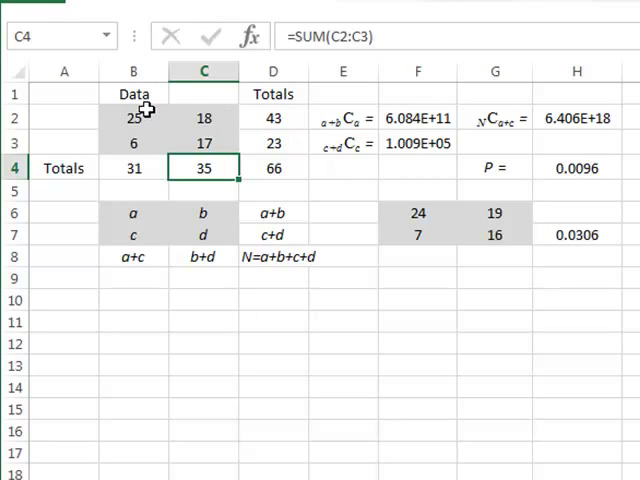
Step: Store each more extreme table 25/18/6/17, 26/17/5/18, 27/16/4/19 with probabilities 0.0096, 0.0022, 0.0004
drag(132, 118, 204, 144)
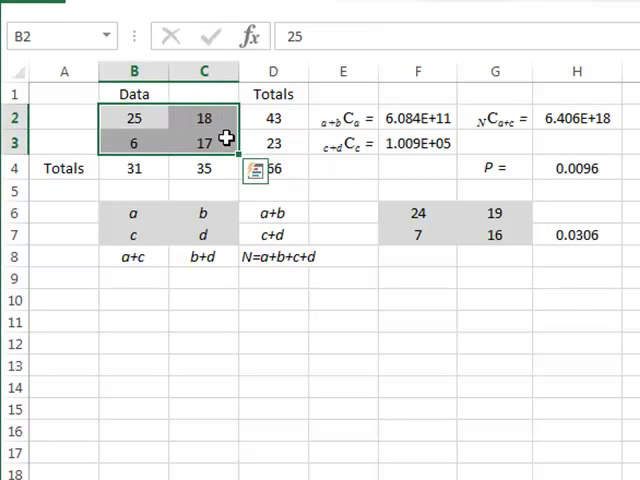
click(416, 256)
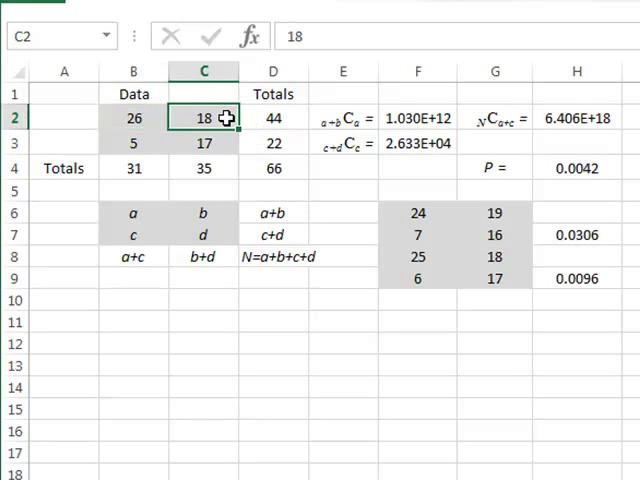
text(17)
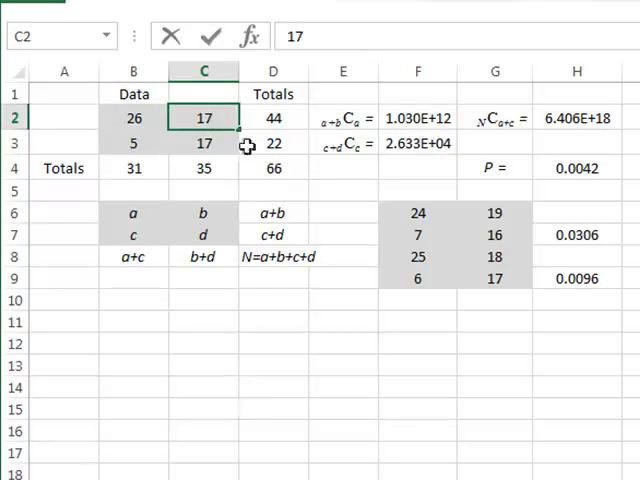
click(204, 144)
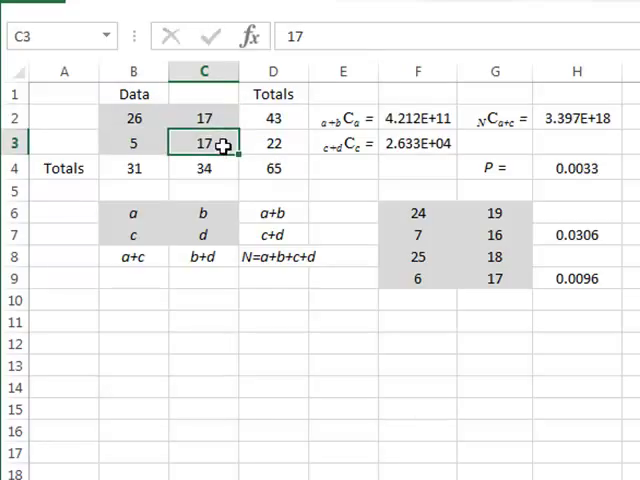
text(18)
click(134, 118)
text(28)
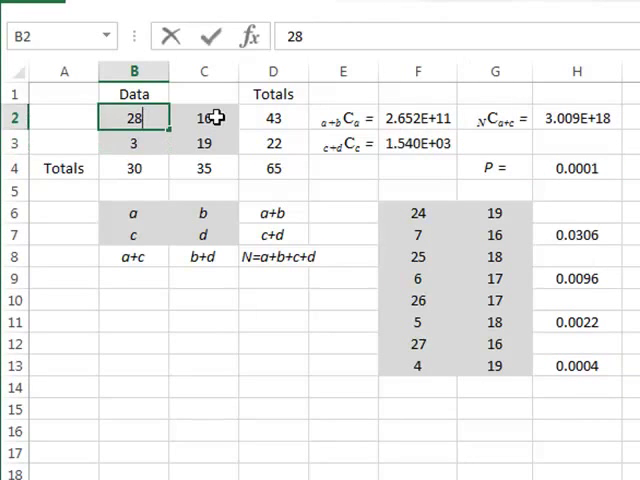
Step: Set the counts to the most extreme table 28, 15, 3, 20, where P shows 0.0000
click(204, 144)
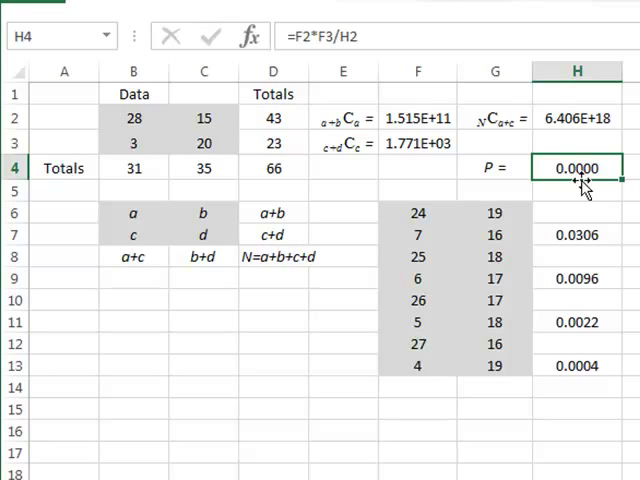
mouse_move(614, 204)
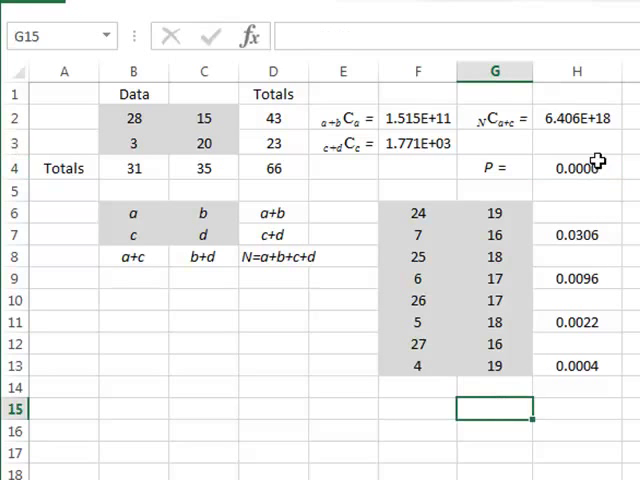
mouse_move(572, 236)
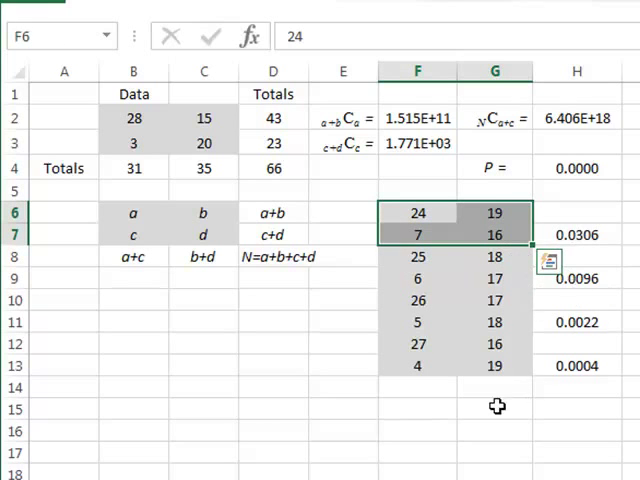
Step: Enter =SUM(H7:H13) in H15 for the one-tailed p-value 0.0428 and label it p-value in G15
click(576, 408)
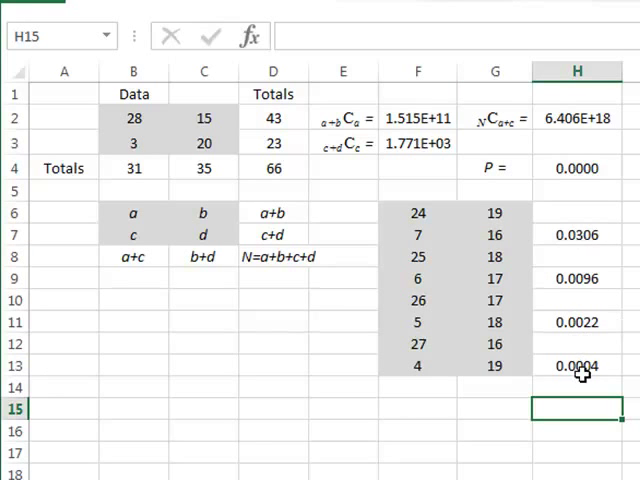
text(=su)
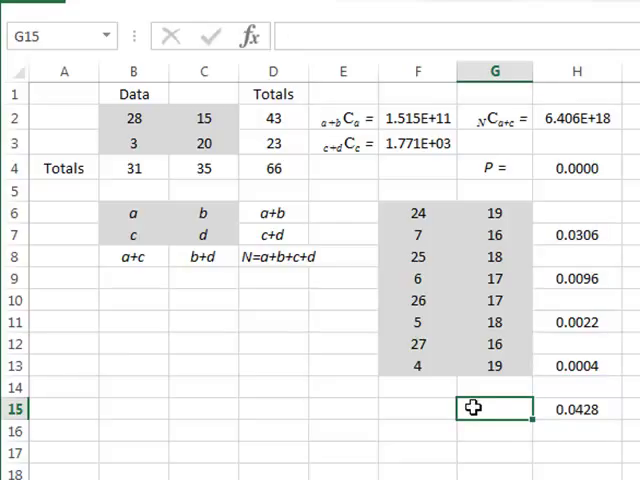
text(p-value)
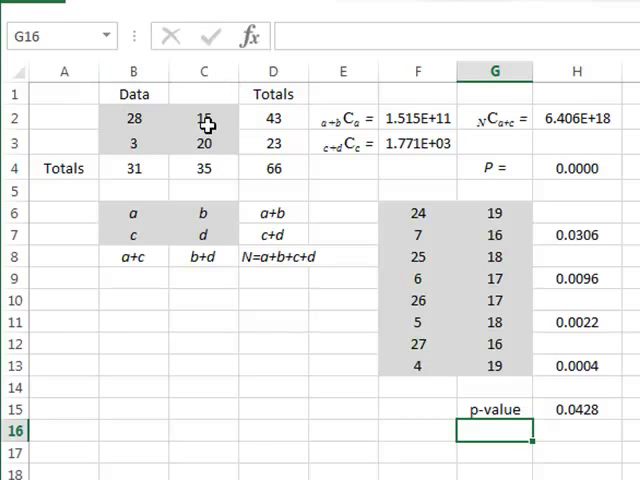
mouse_move(604, 412)
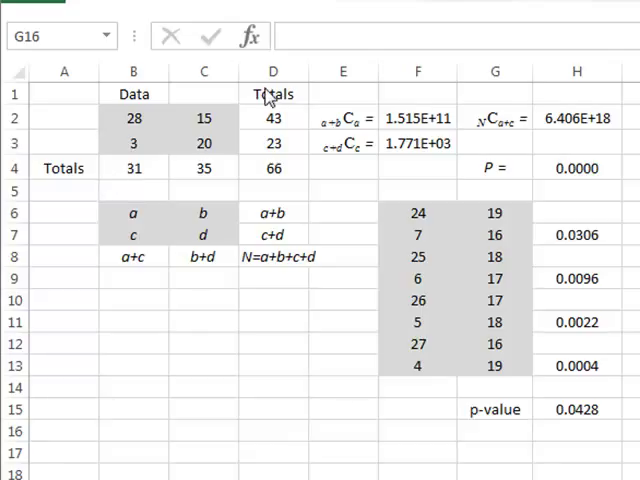
mouse_move(164, 130)
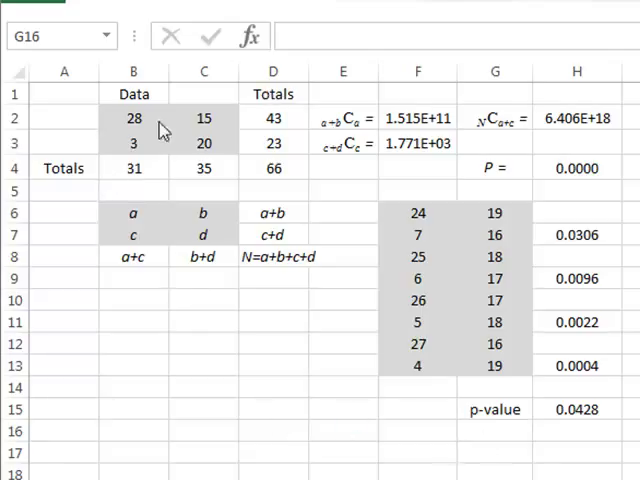